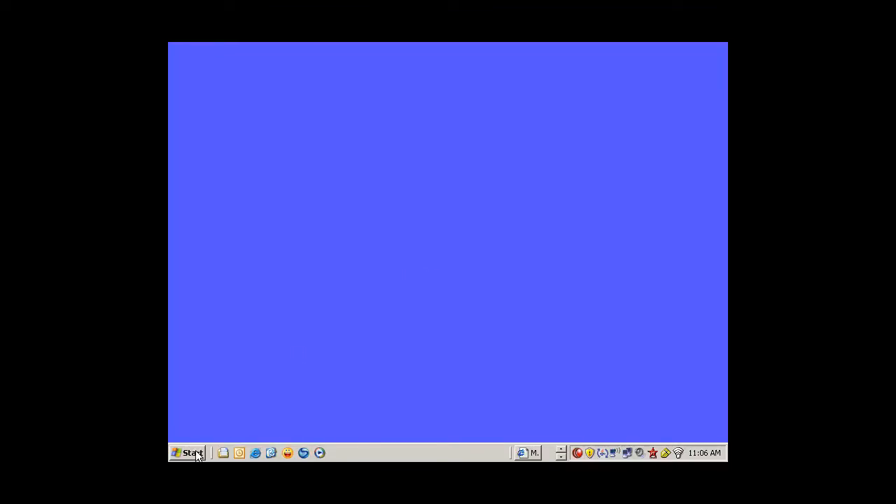
Step: Launch the PSpice Model Editor from OrCAD 10.5 PSpice Accessories in the Start menu
left_click(188, 453)
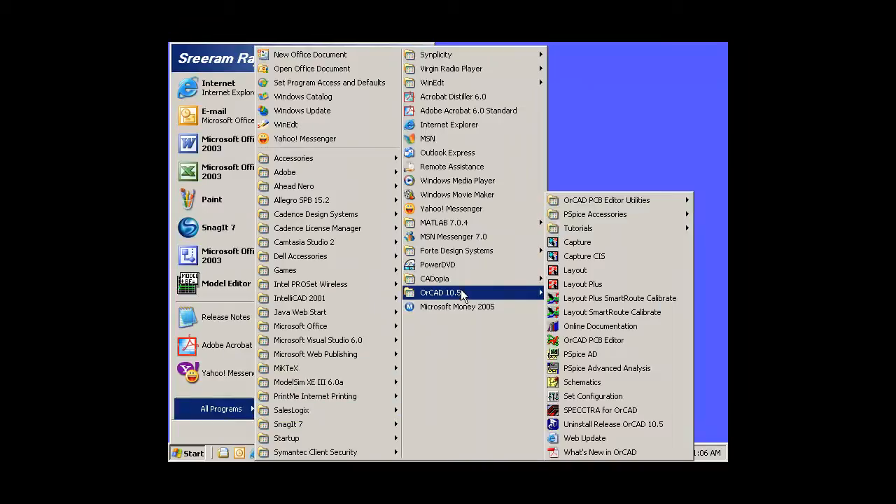
mouse_move(594, 214)
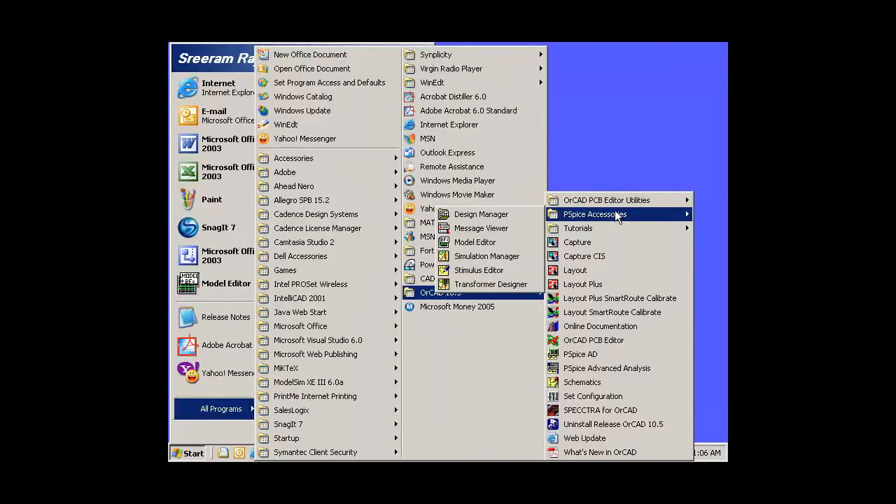
left_click(476, 242)
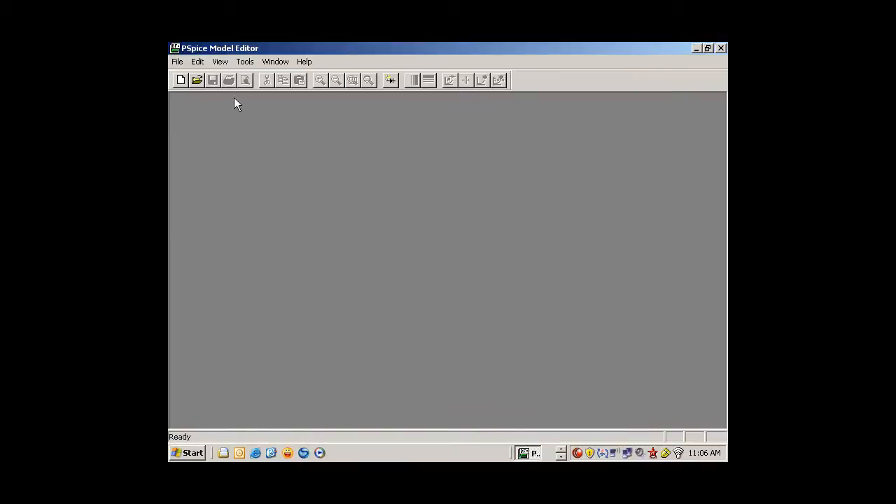
Step: Start the Model Import Wizard [Capture] from the File menu
left_click(177, 62)
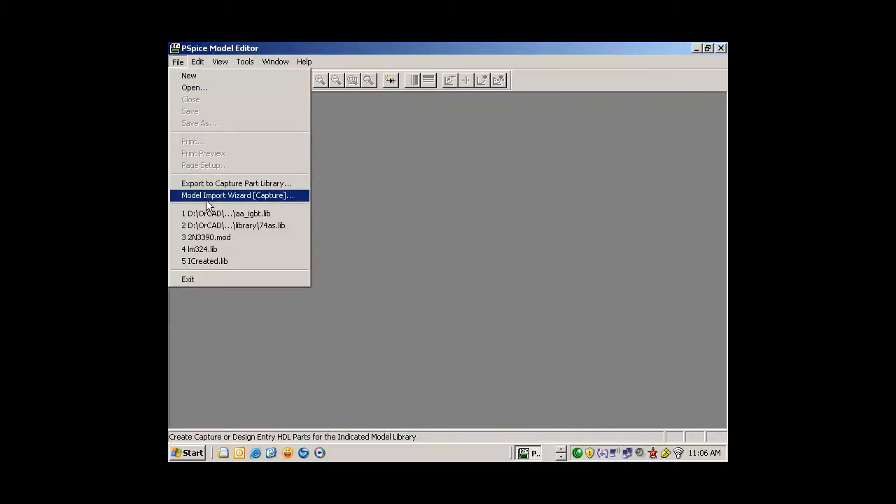
left_click(237, 195)
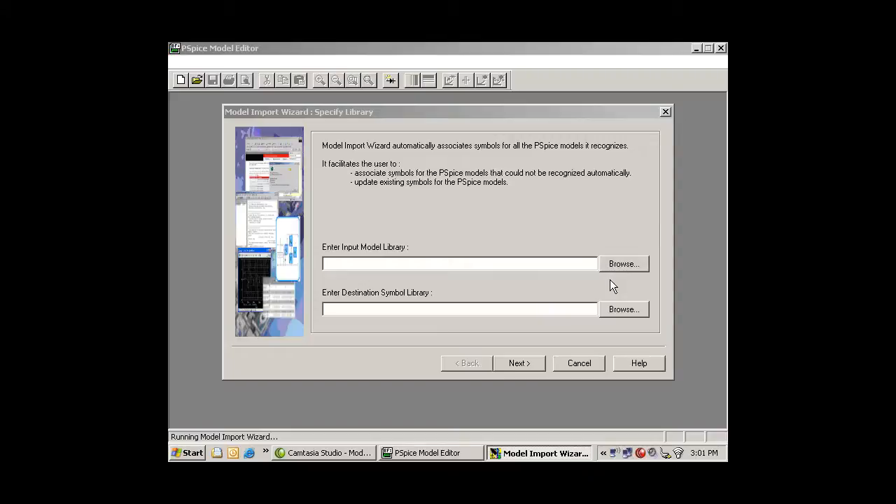
Step: Choose Models.lib from the LIB folder as the wizard's input model library
left_click(623, 264)
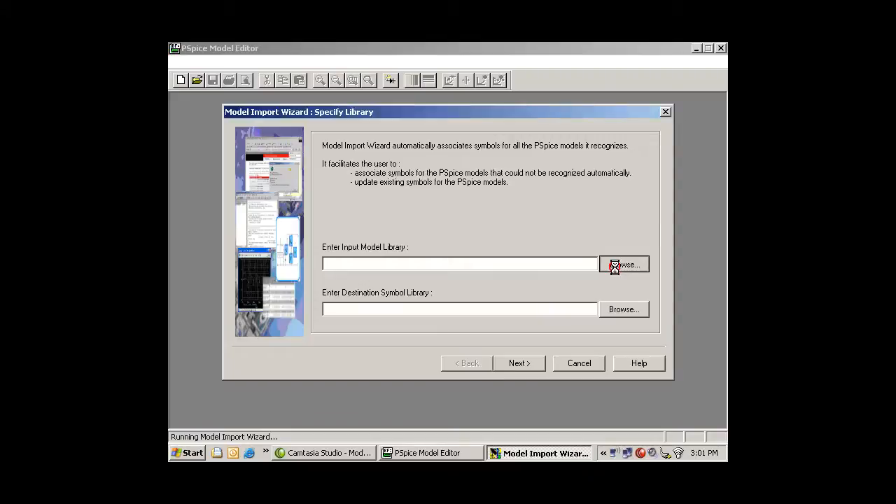
left_click(623, 265)
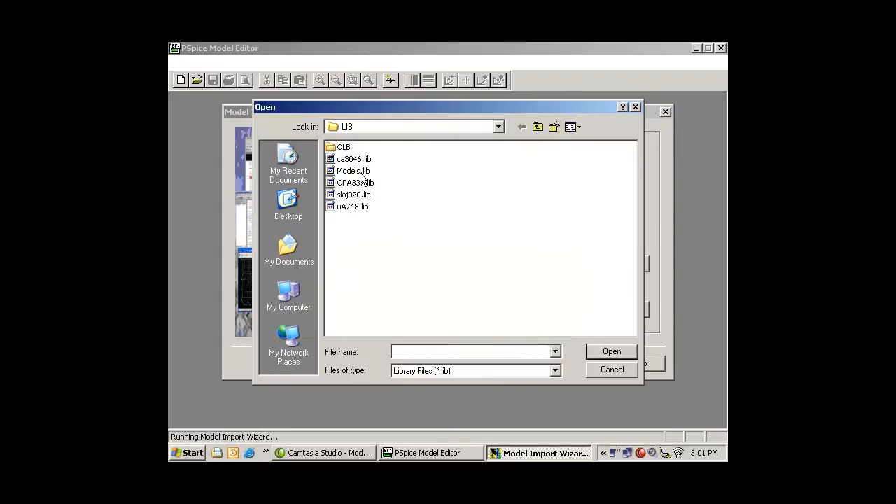
left_click(353, 171)
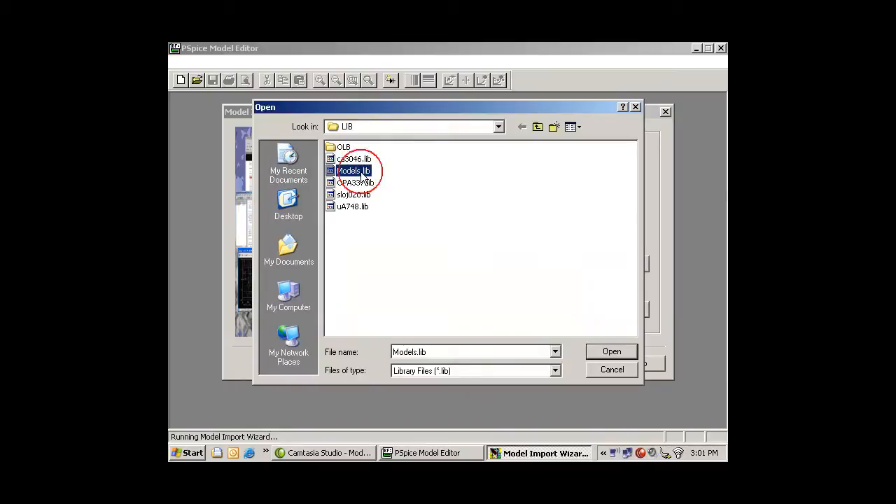
left_click(610, 350)
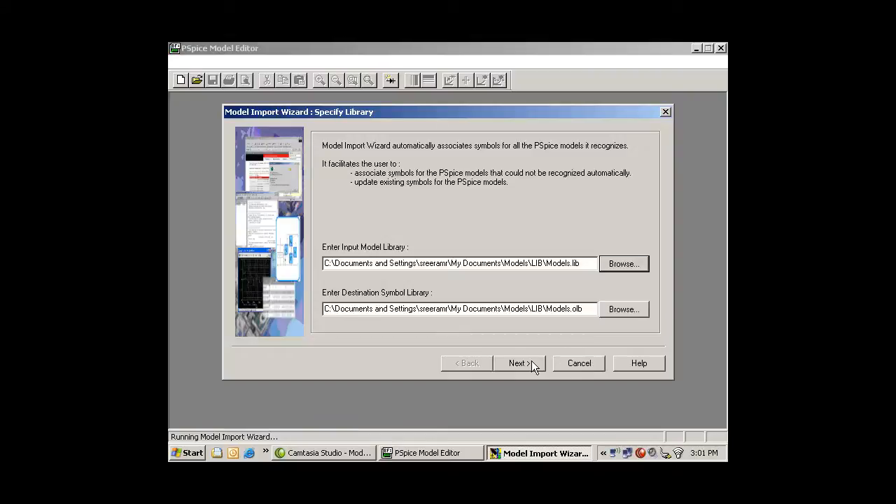
Step: Advance the import wizard to the Associate/Replace Symbol page
left_click(517, 363)
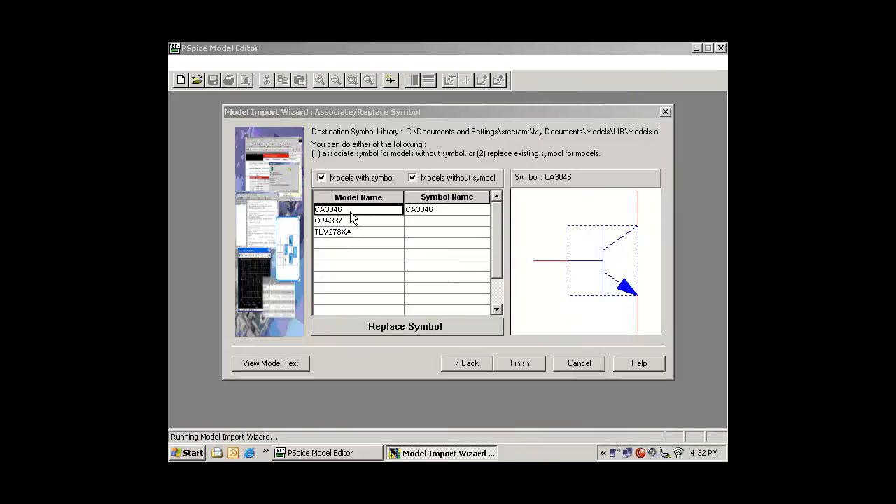
mouse_move(294, 371)
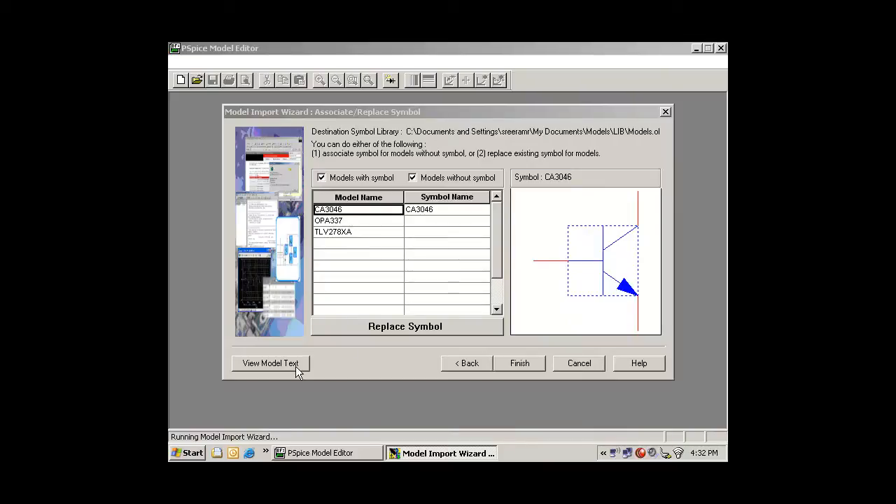
left_click(271, 362)
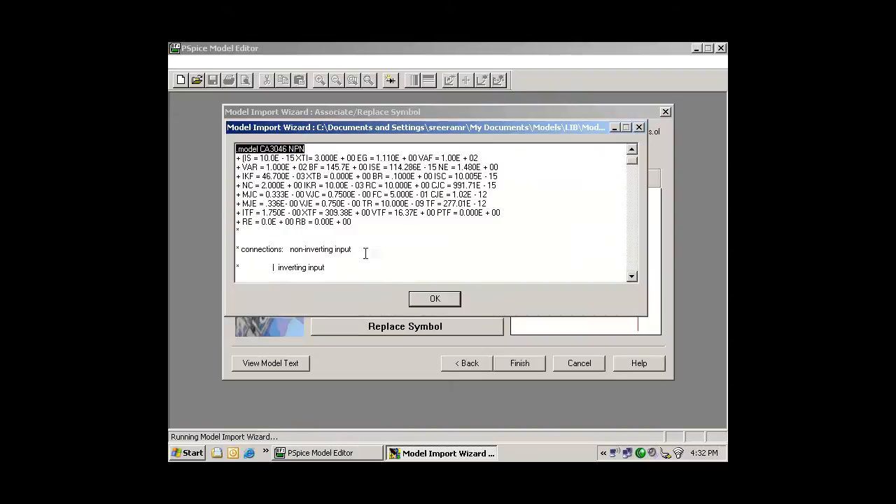
left_click(434, 298)
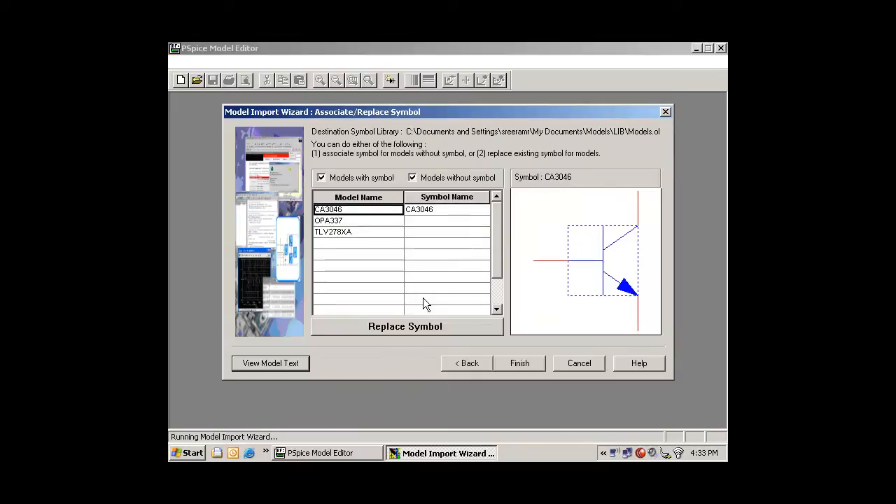
left_click(404, 326)
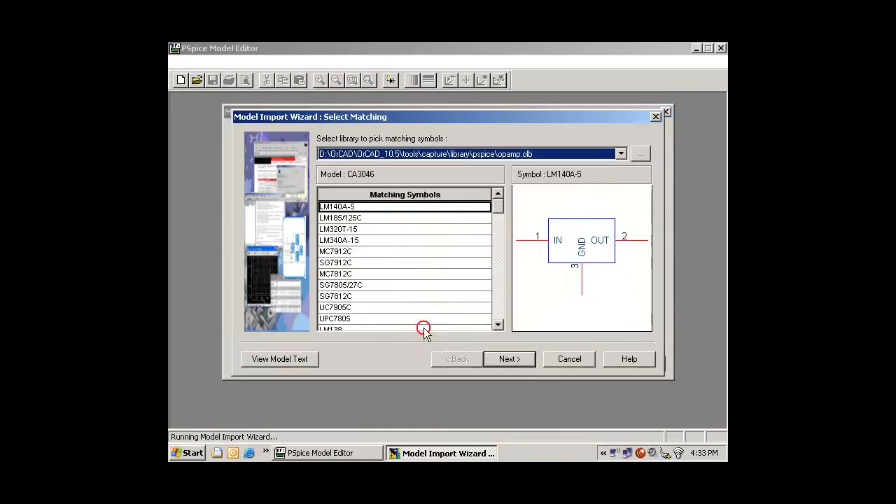
left_click(335, 263)
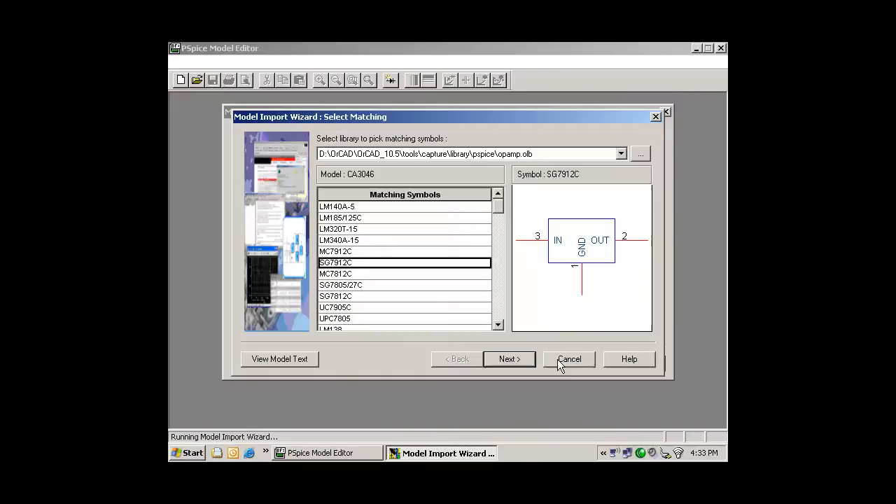
left_click(509, 358)
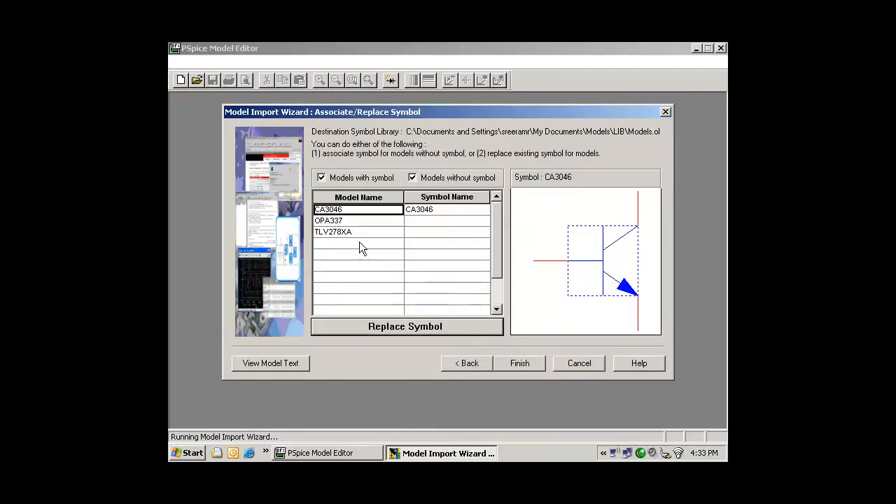
left_click(329, 221)
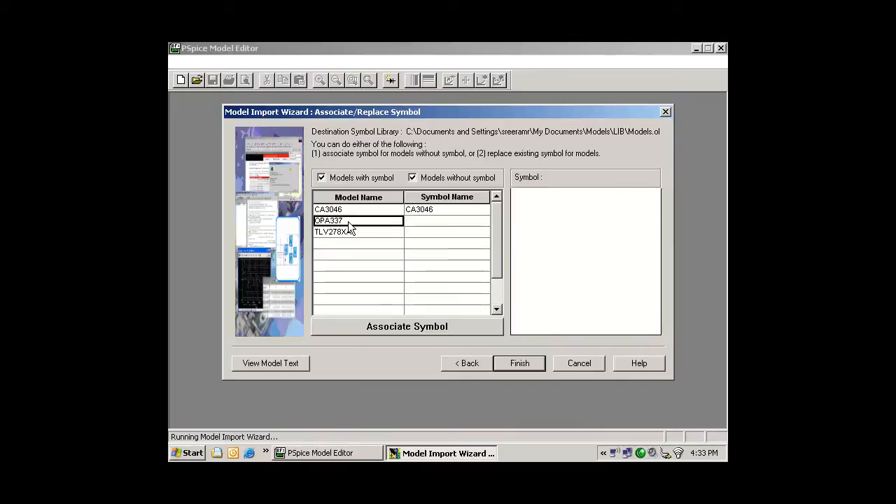
left_click(270, 363)
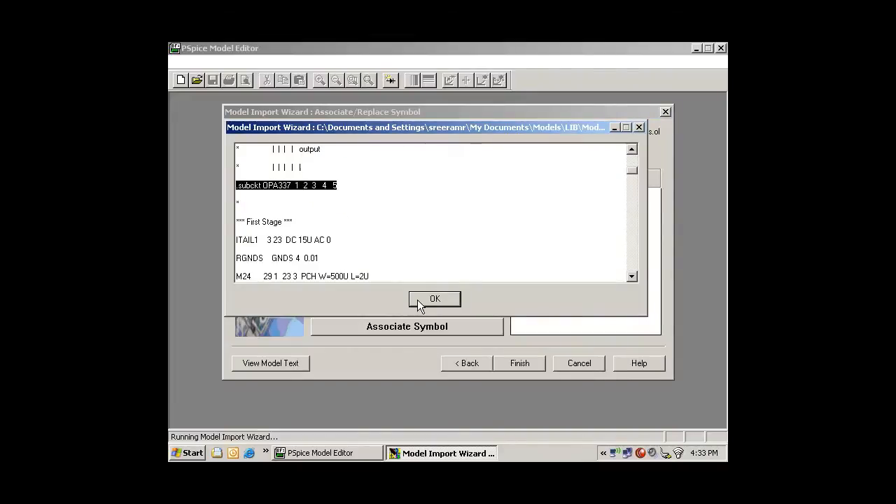
left_click(434, 299)
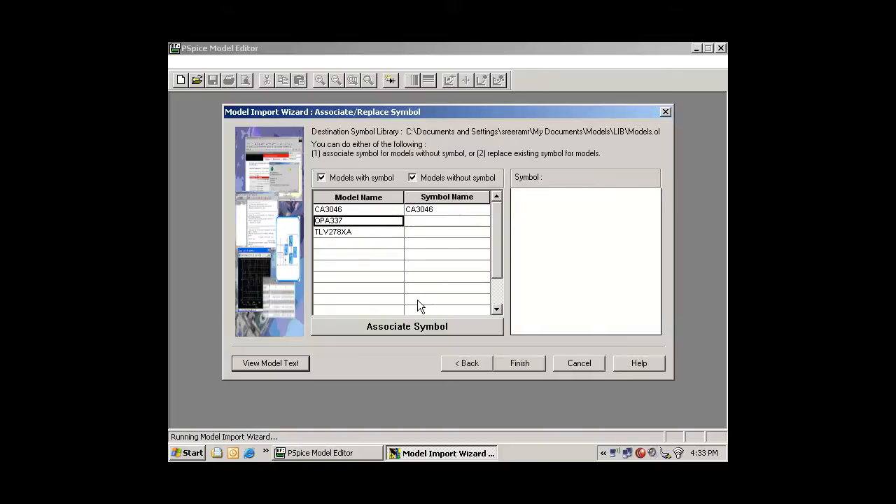
mouse_move(385, 249)
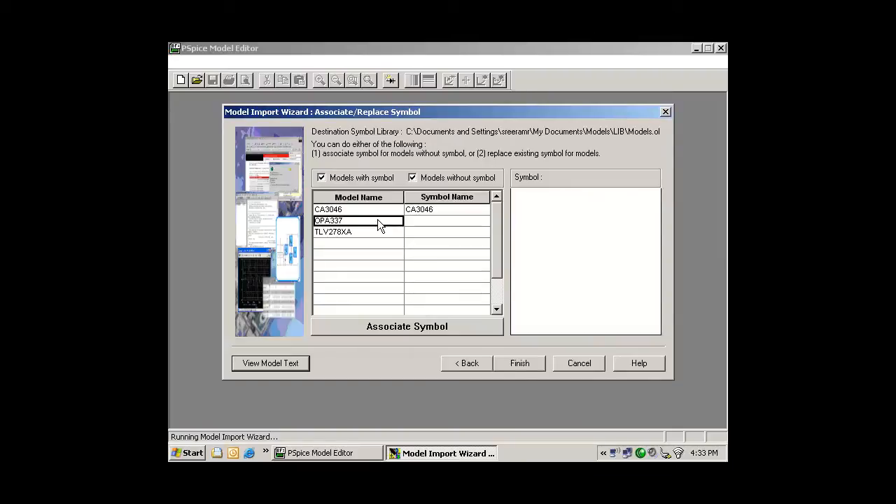
Step: Pick LM224 from the opamp.olb library as the symbol for OPA337
left_click(406, 326)
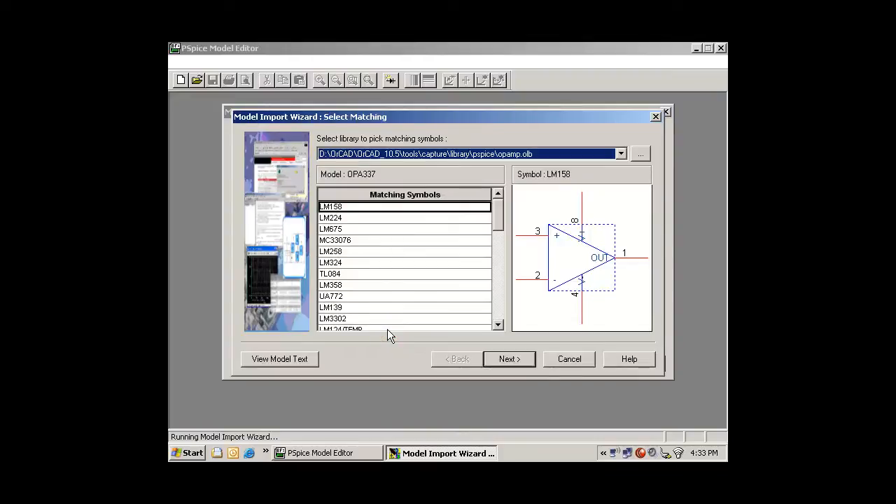
mouse_move(616, 165)
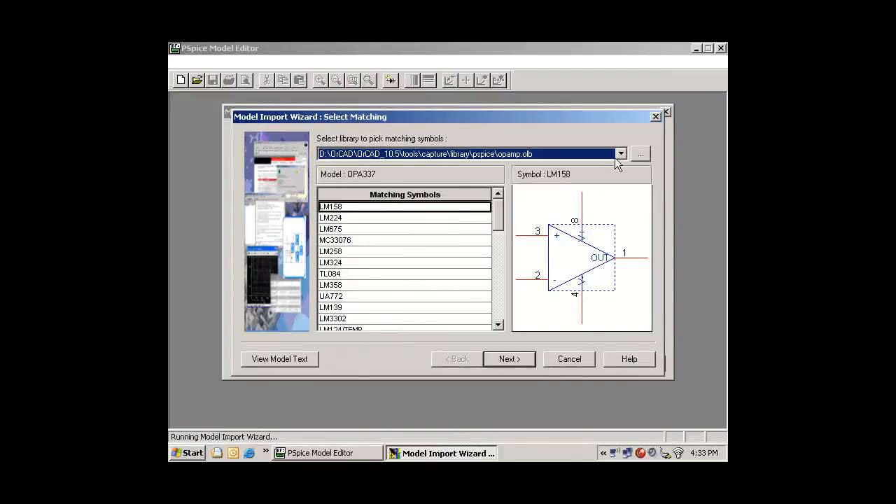
left_click(619, 153)
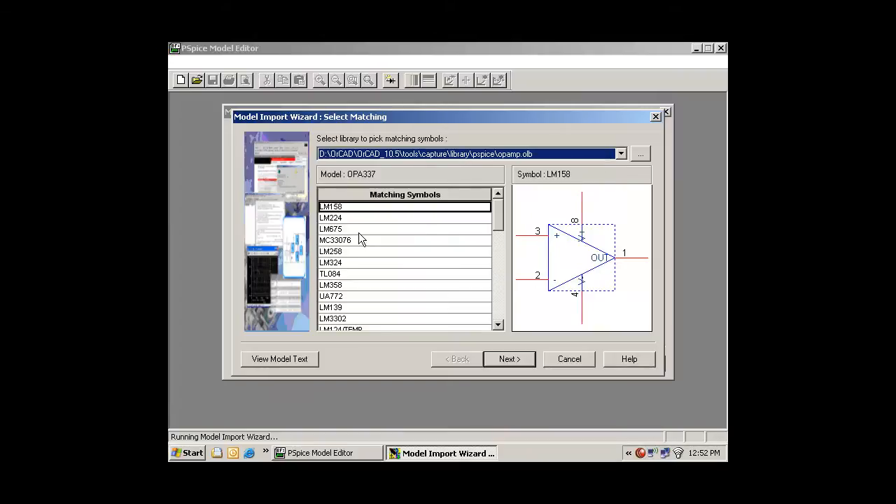
left_click(509, 359)
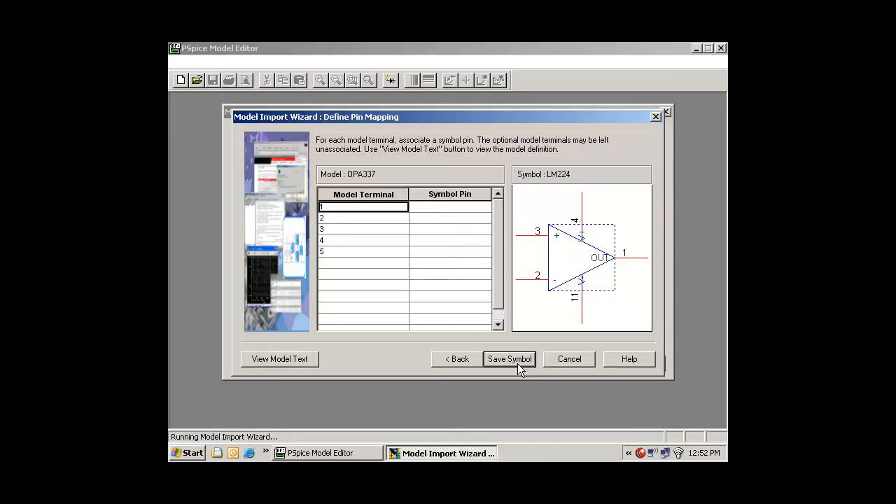
Step: Map OPA337's terminals to +, -, V+, V- and OUT, then save the symbol
left_click(279, 358)
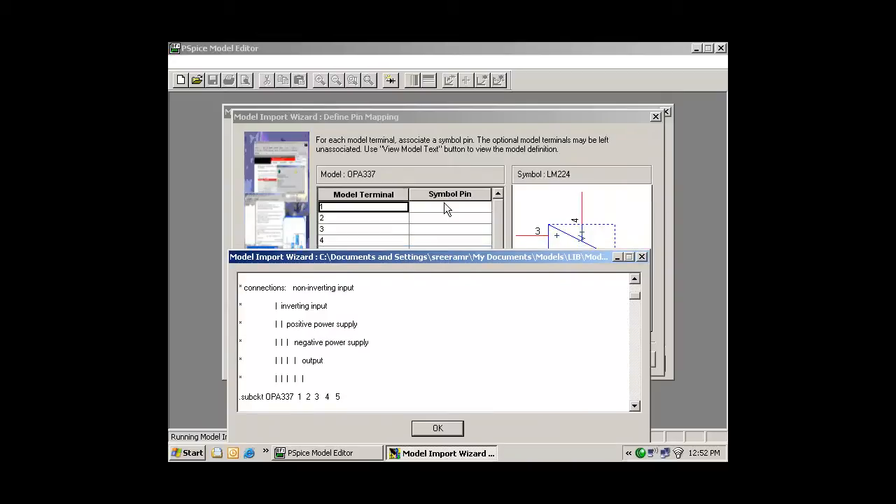
left_click(484, 217)
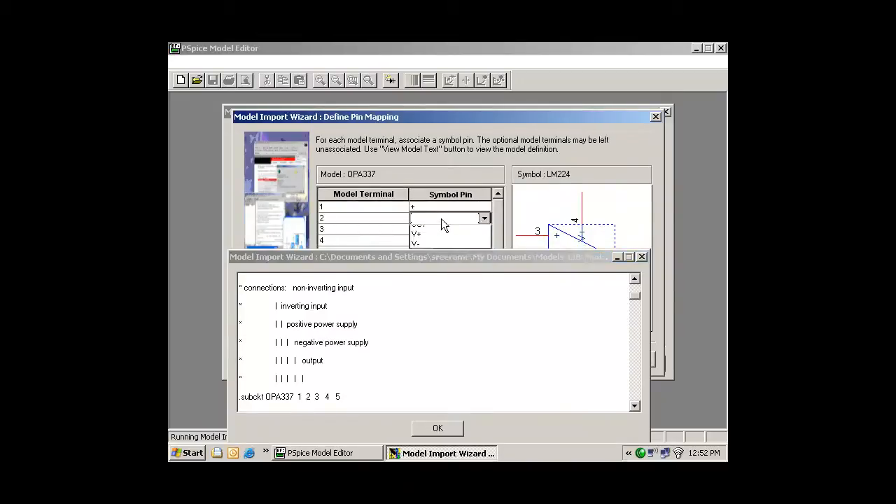
left_click(484, 229)
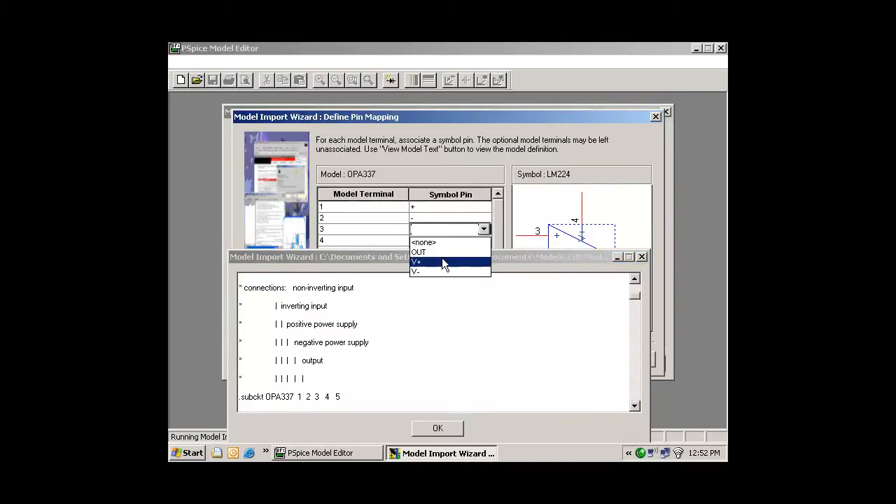
left_click(416, 261)
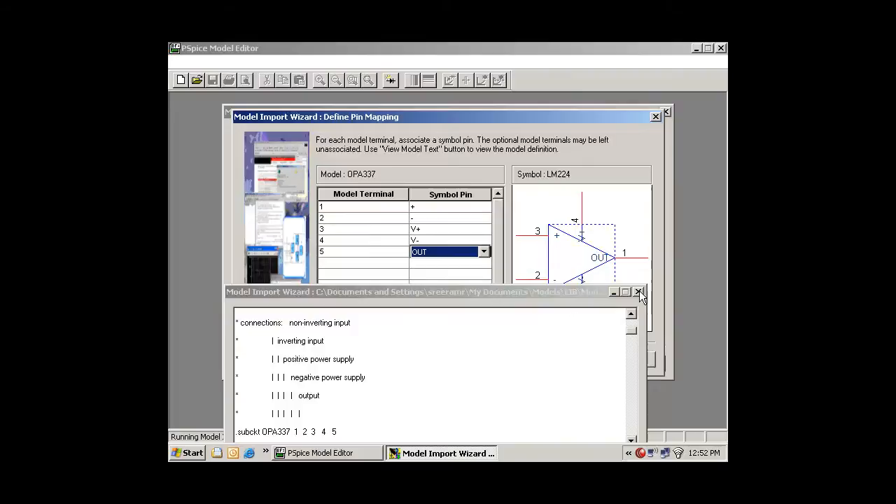
left_click(639, 292)
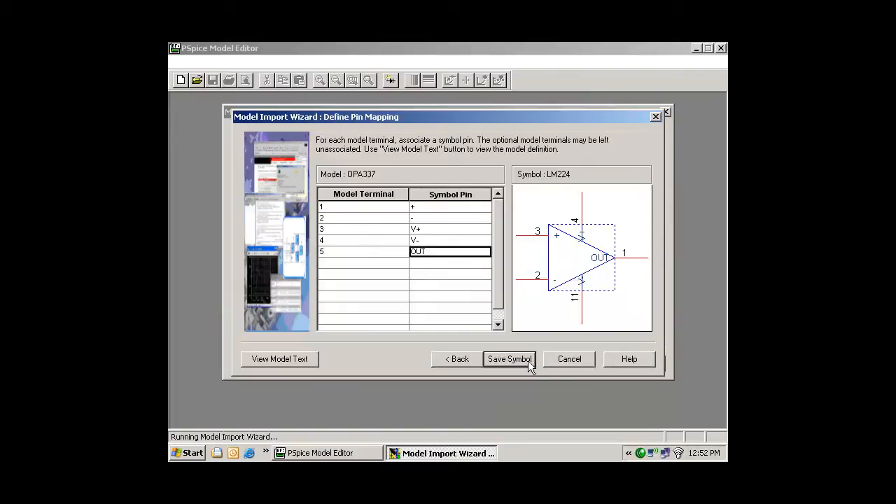
left_click(509, 358)
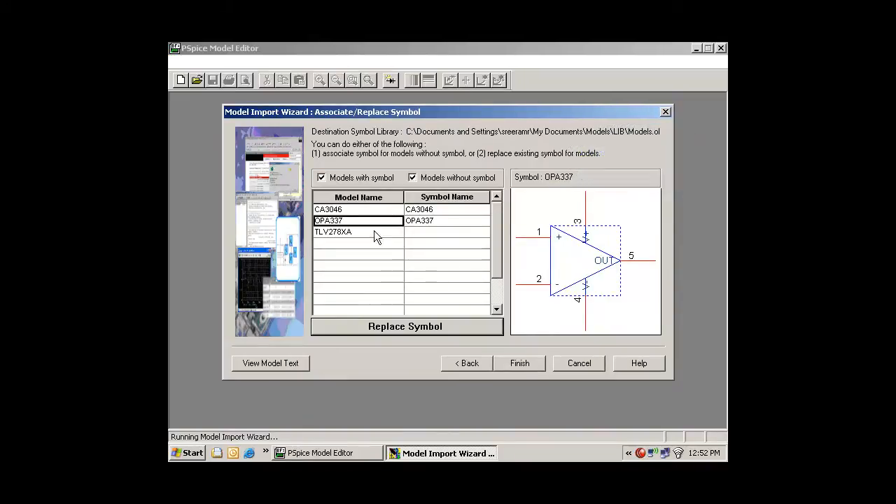
Step: Select the symbol-less TLV278XA model and finish the import
left_click(357, 232)
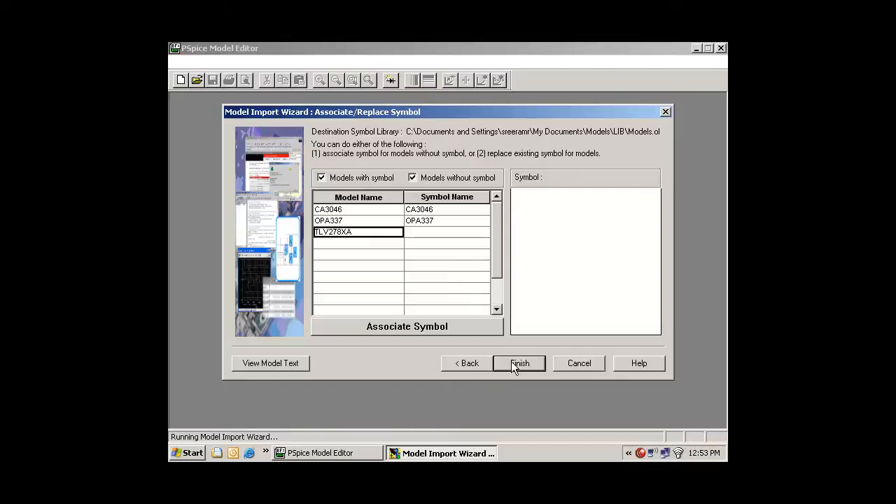
left_click(519, 363)
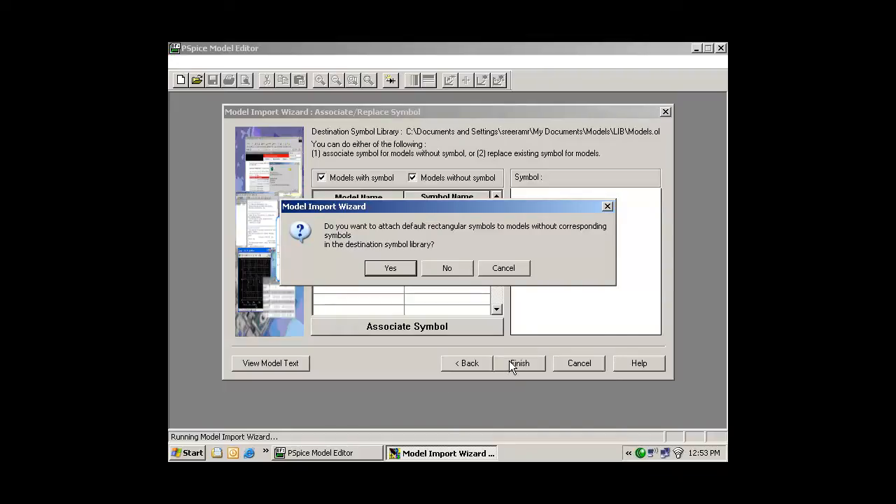
Step: Decline default rectangular symbols and dismiss the log with 0 errors, 0 warnings
left_click(390, 268)
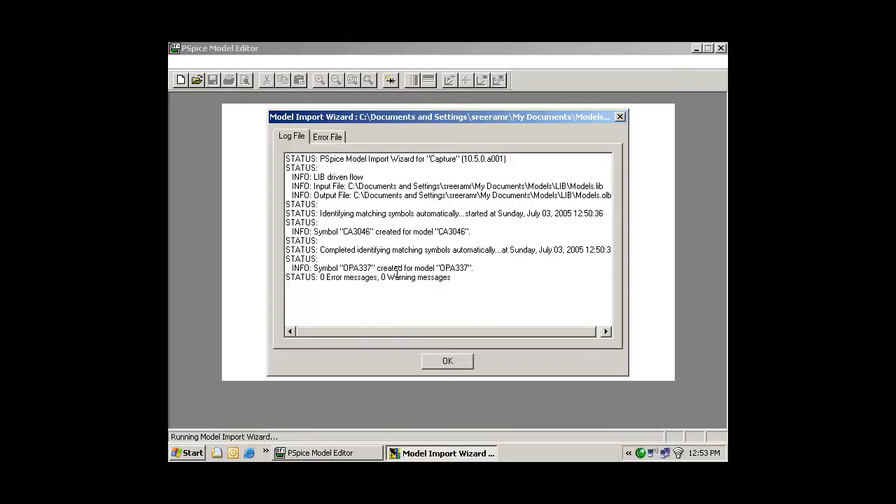
left_click(448, 360)
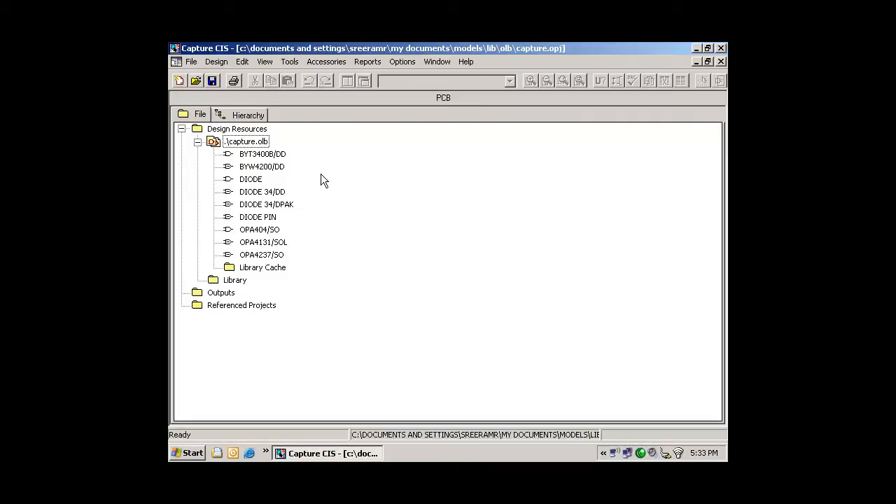
mouse_move(294, 211)
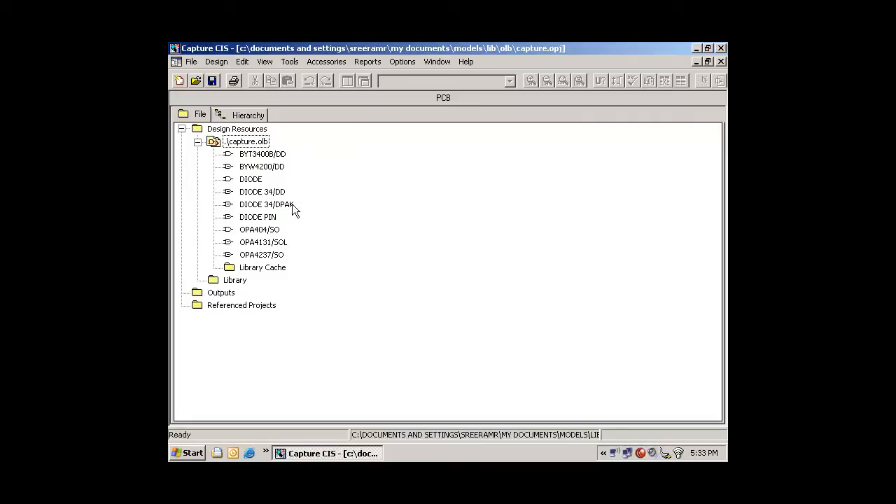
Step: Choose Associate PSpice Model for the OPA404/SO part in capture.olb
double_click(259, 229)
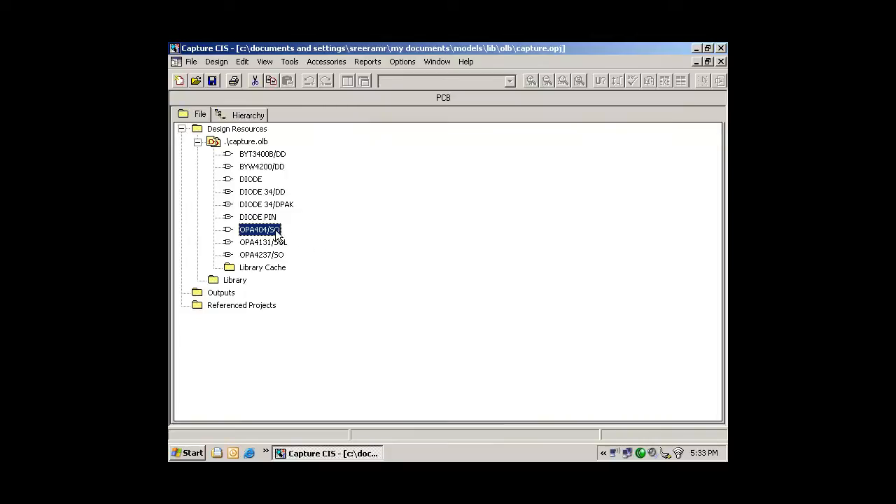
right_click(260, 230)
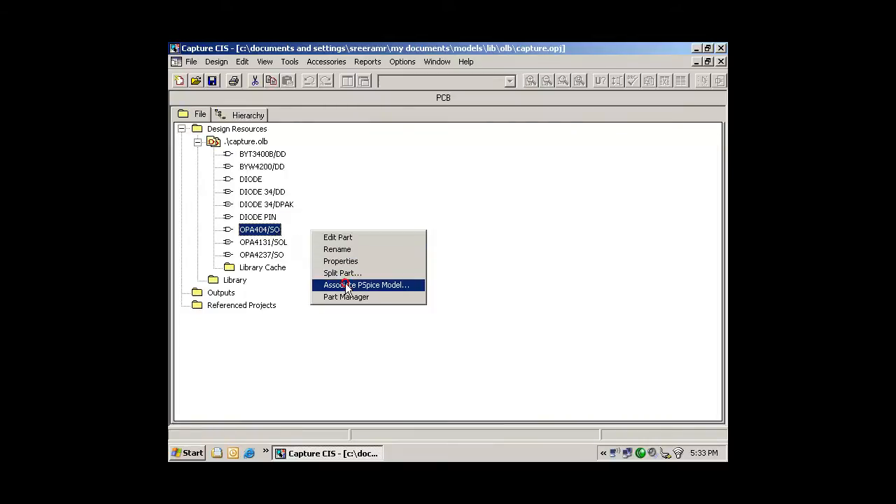
left_click(367, 285)
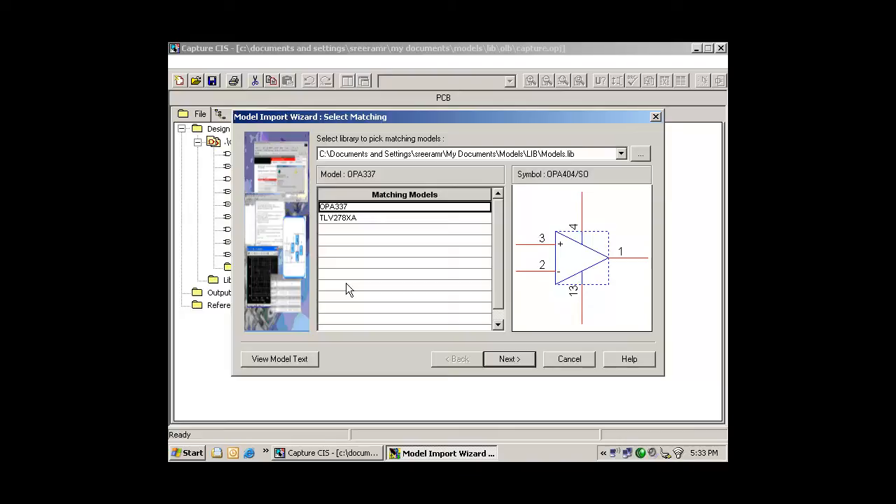
mouse_move(539, 183)
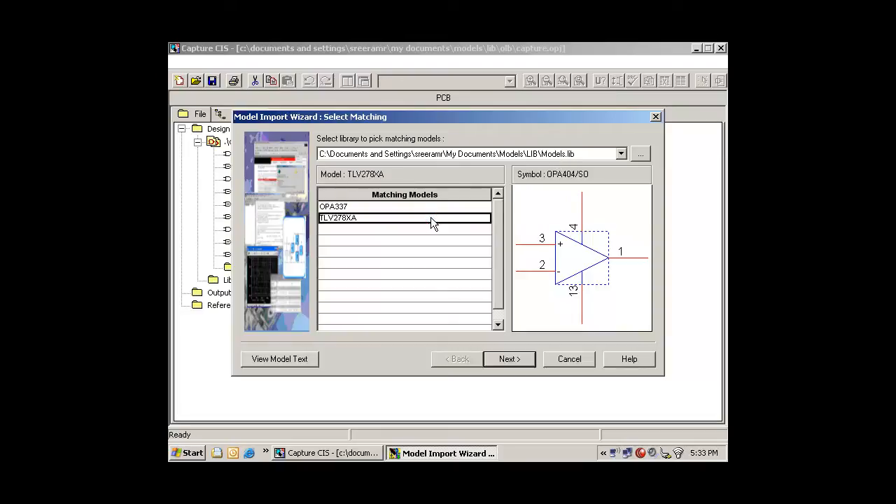
Step: Confirm TLV278XA as OPA404/SO's matching model and advance to pin mapping
left_click(509, 358)
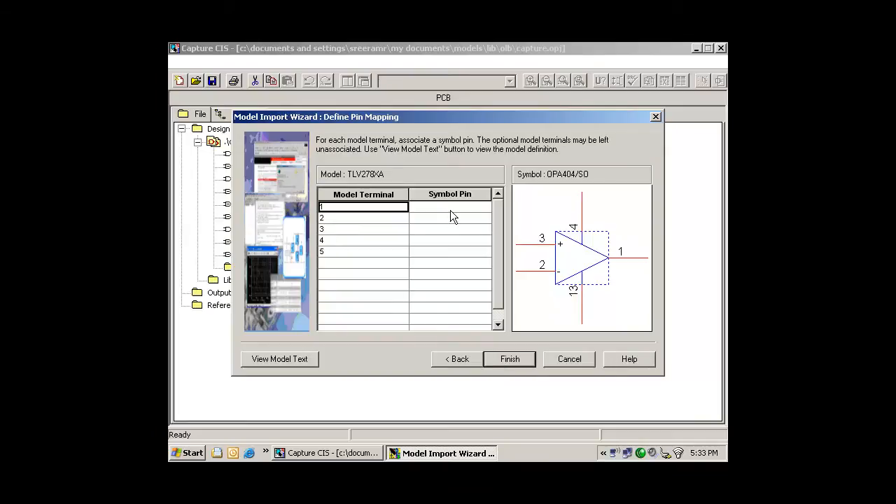
Step: Map TLV278XA terminals 1–5 to +IN, -IN, V+, V- and OUT, then review the model text
left_click(450, 206)
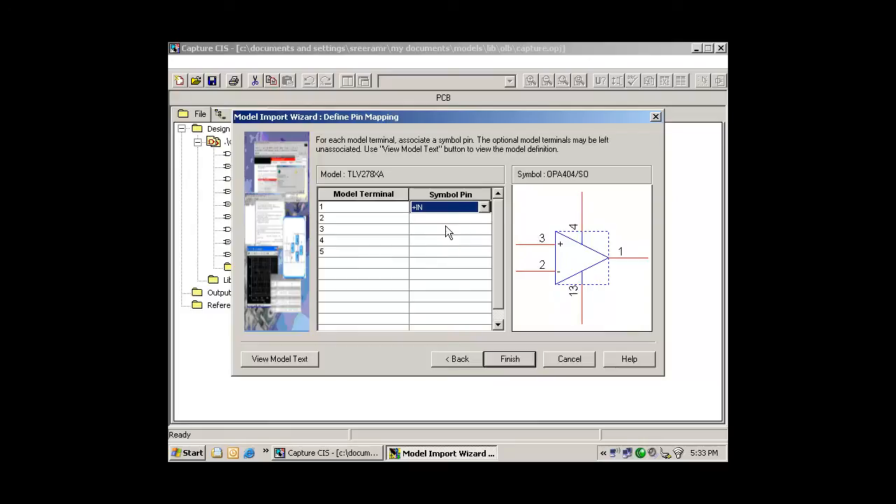
left_click(483, 229)
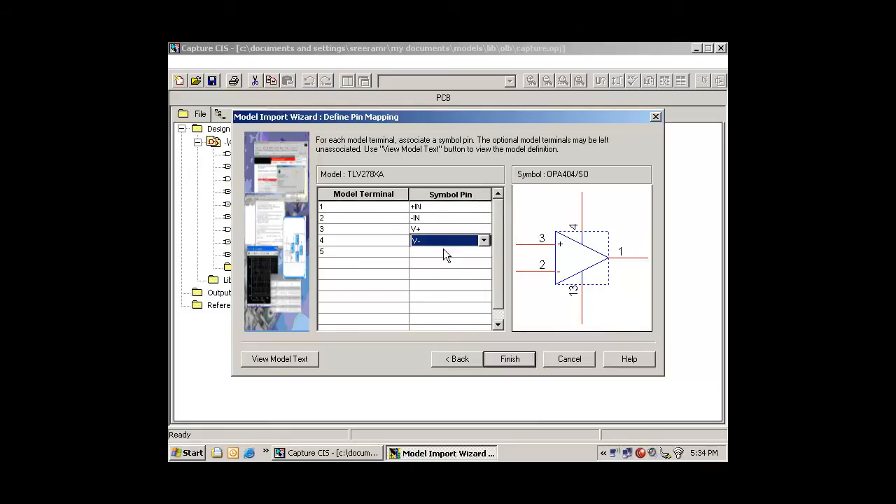
left_click(448, 251)
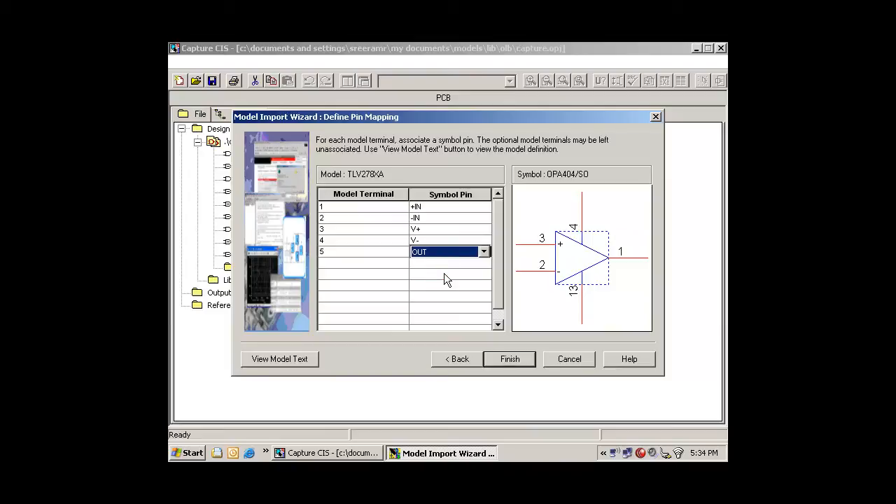
mouse_move(413, 293)
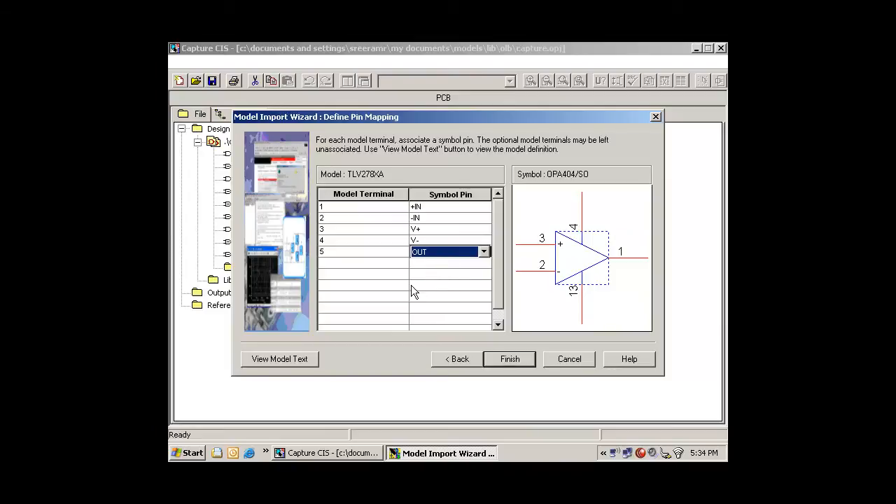
left_click(280, 359)
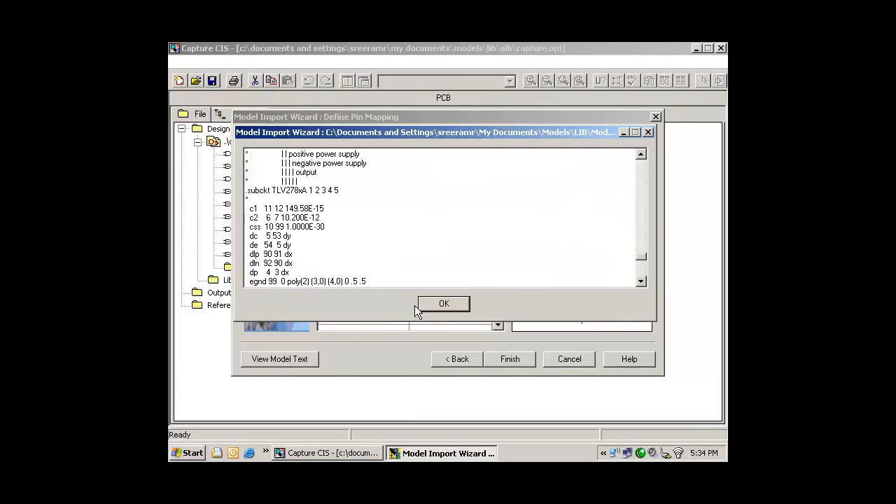
left_click(443, 303)
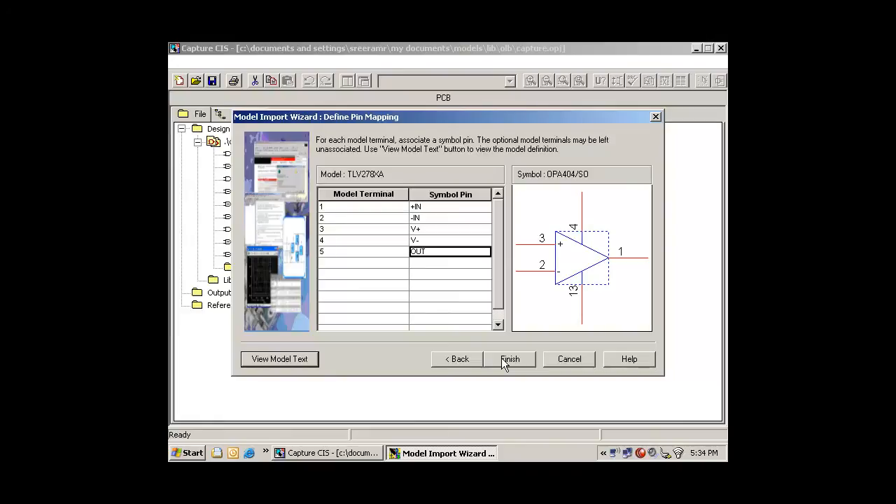
Step: Finish attaching TLV278XA to OPA404/SO and dismiss the success confirmation
left_click(510, 358)
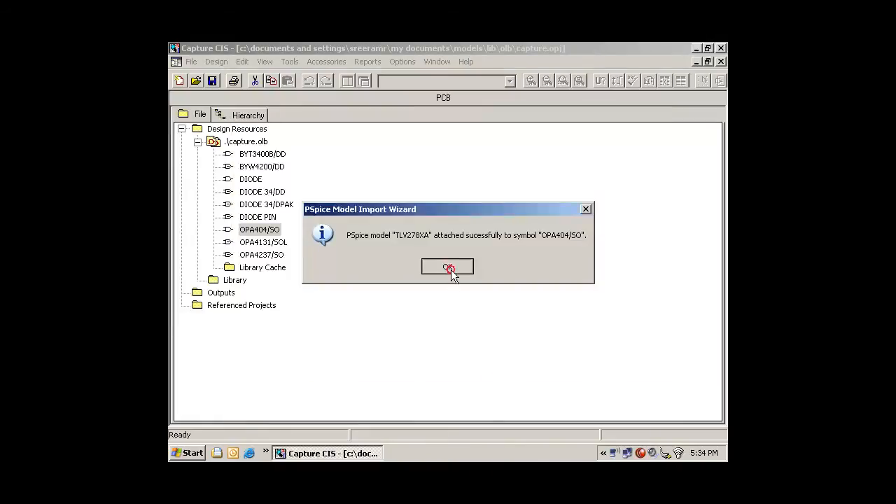
left_click(447, 267)
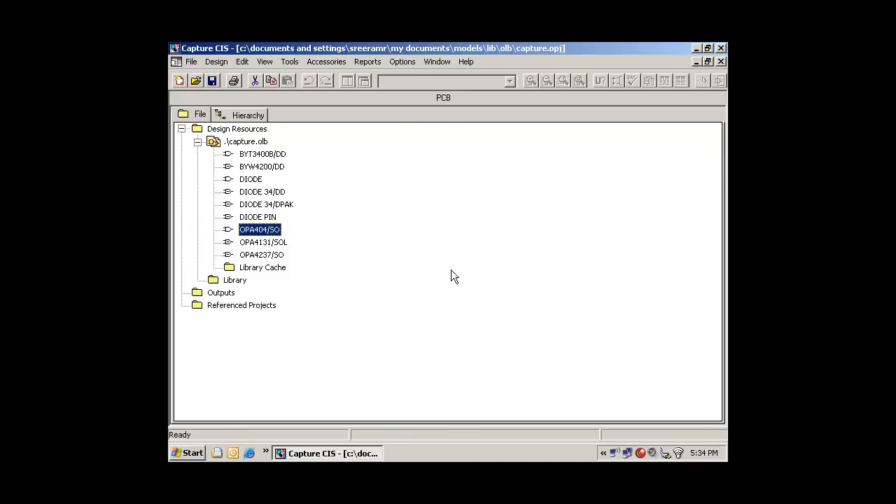